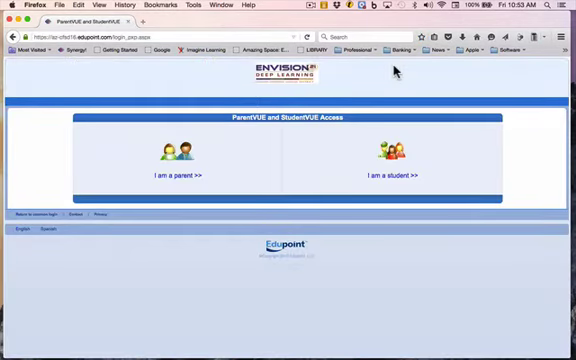
# Choose 'I am a parent' on the ParentVUE and StudentVUE Access page
pyautogui.click(182, 179)
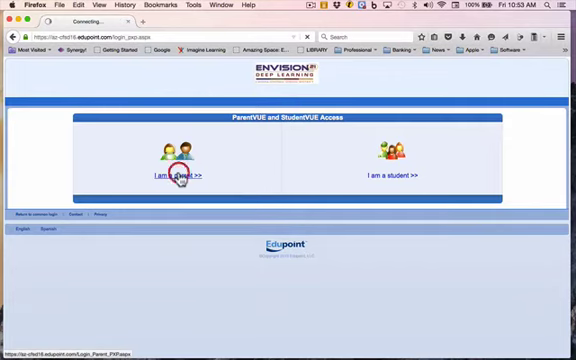
# Enter the parent user name and password, then sign in to ParentVUE
pyautogui.click(178, 174)
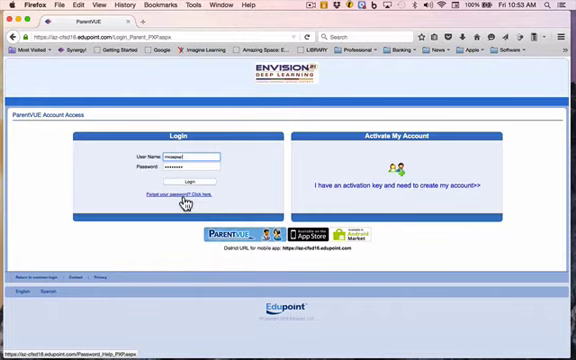
pyautogui.moveTo(284, 28)
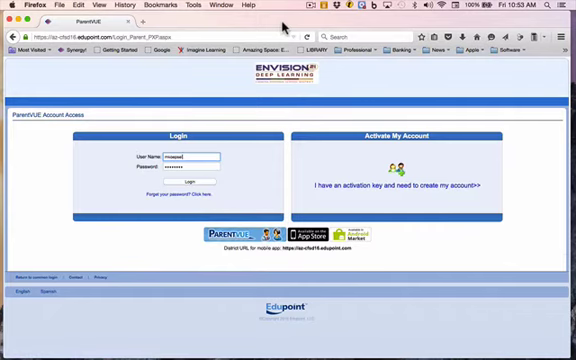
pyautogui.click(199, 181)
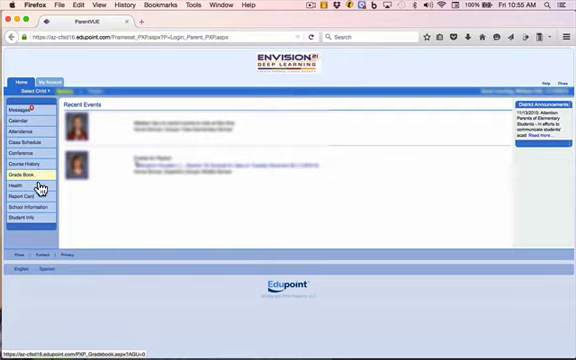
# Open the student's Trimester 1 report card from the parent home page
pyautogui.click(30, 198)
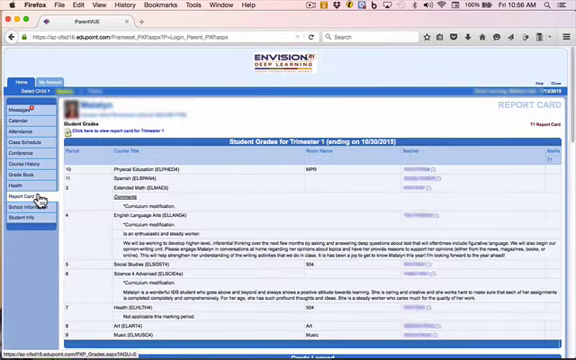
pyautogui.moveTo(238, 124)
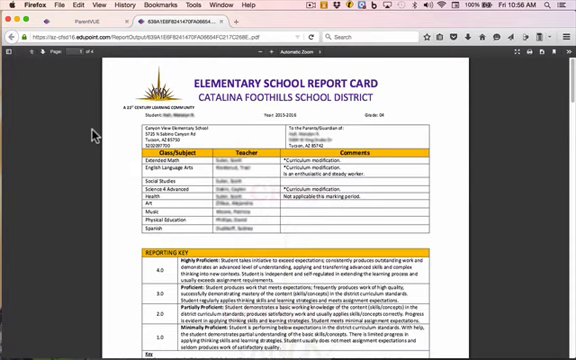
pyautogui.moveTo(95, 137)
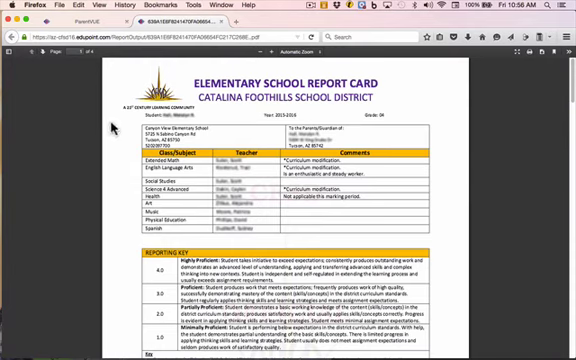
pyautogui.moveTo(515, 140)
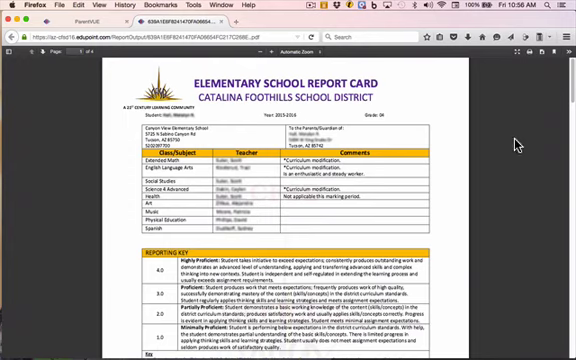